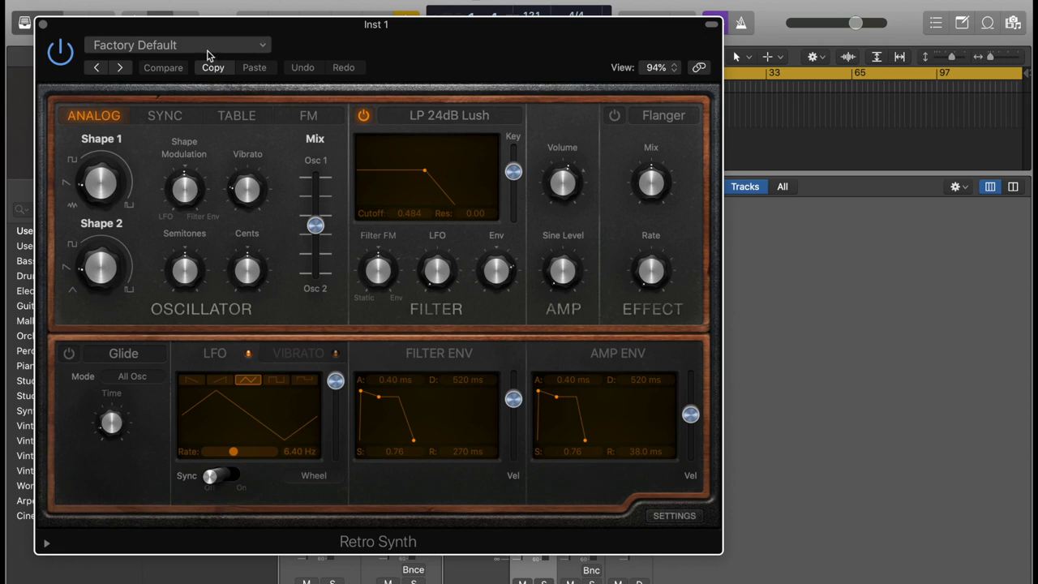
Load the Muted Bass preset from 03 Synth Bass into Retro Synth
{"action": "left_click", "coordinate": [178, 44]}
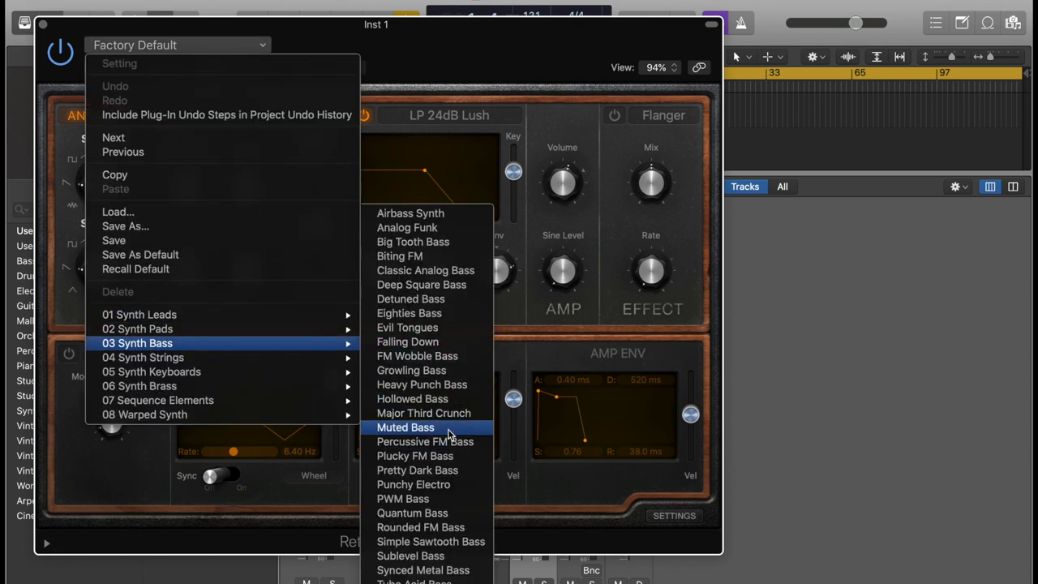
{"action": "left_click", "coordinate": [405, 427]}
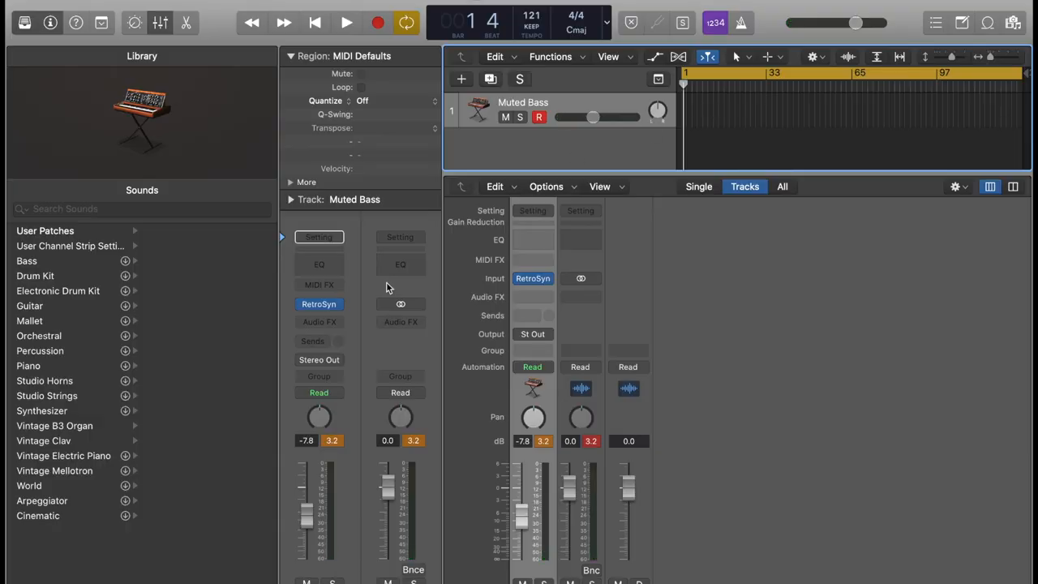
Insert an Arpeggiator on the bass track's MIDI FX slot and set it to Add mode
{"action": "left_click", "coordinate": [319, 284]}
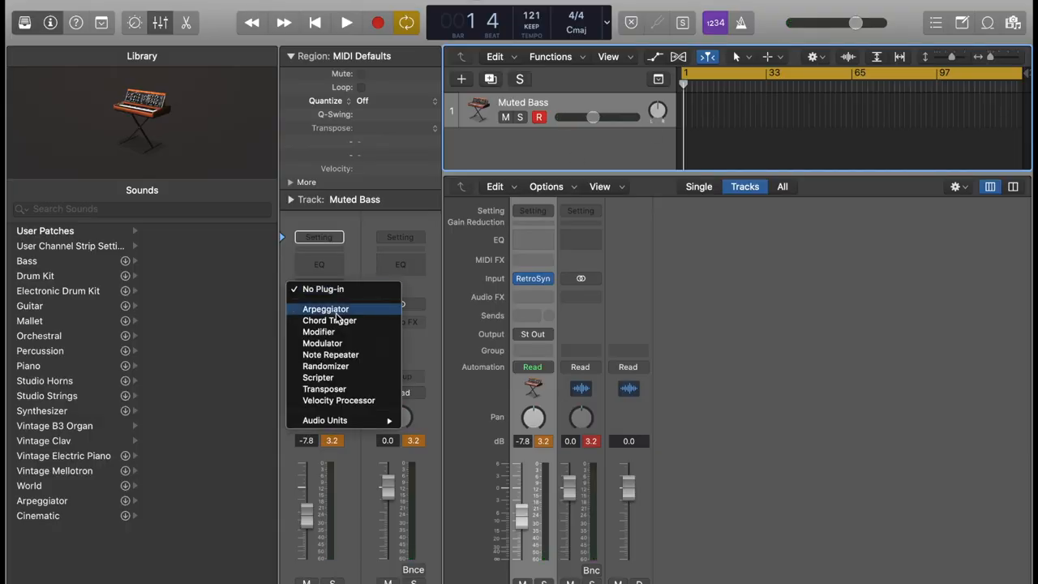
{"action": "left_click", "coordinate": [325, 309]}
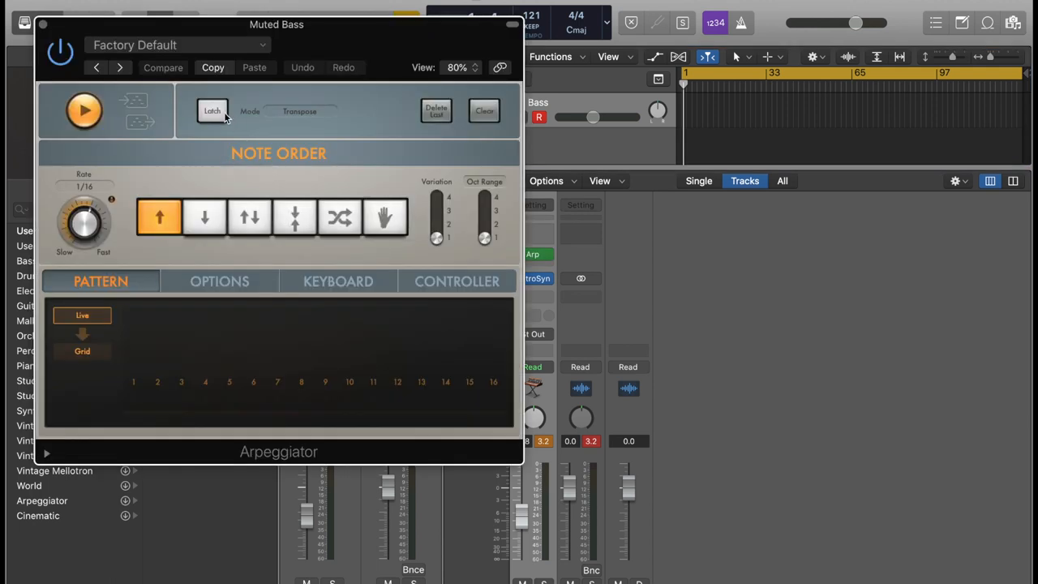
{"action": "left_click", "coordinate": [304, 111]}
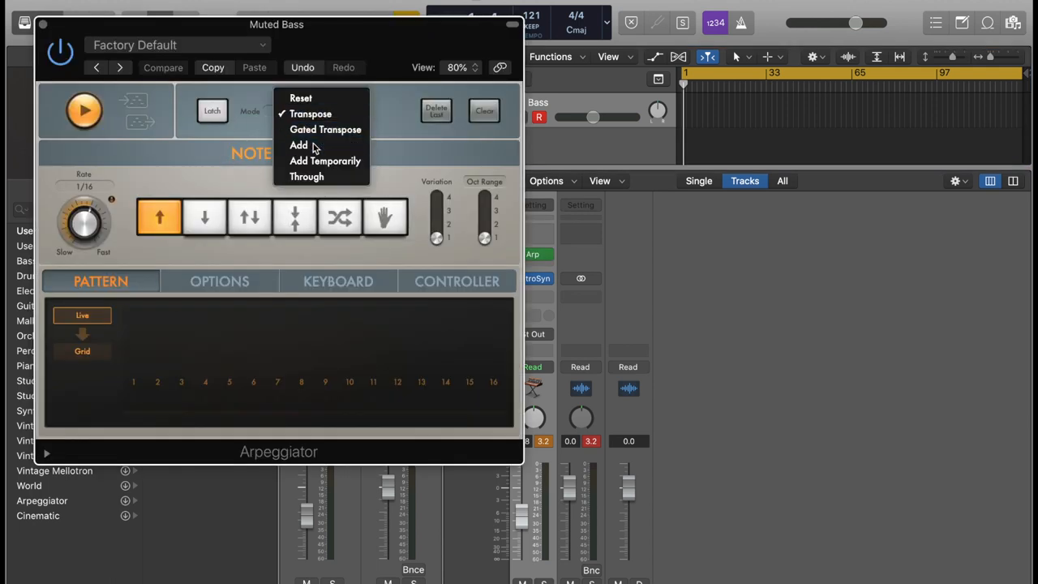
{"action": "left_click", "coordinate": [298, 144]}
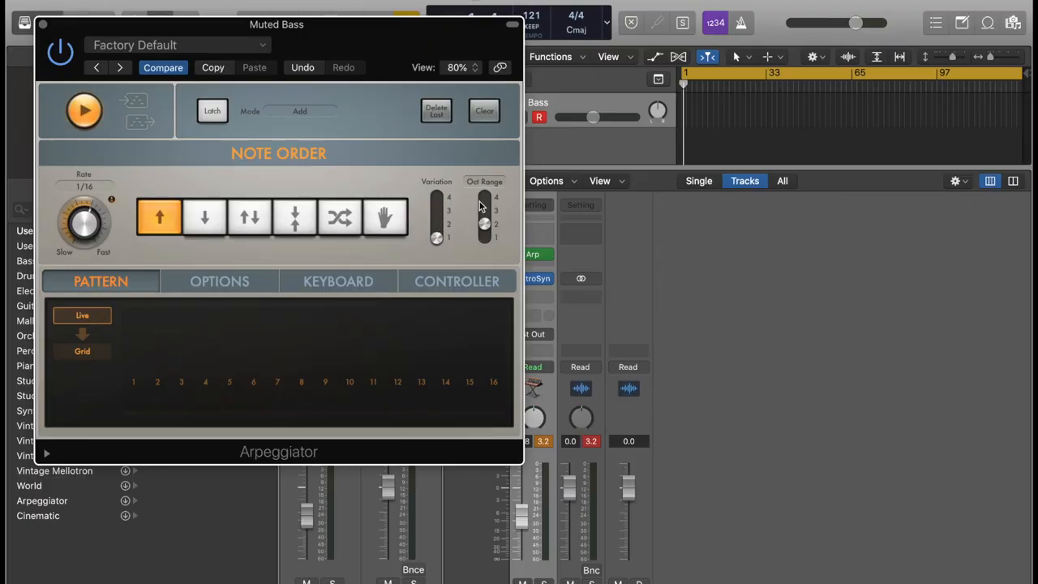
{"action": "mouse_move", "coordinate": [223, 284]}
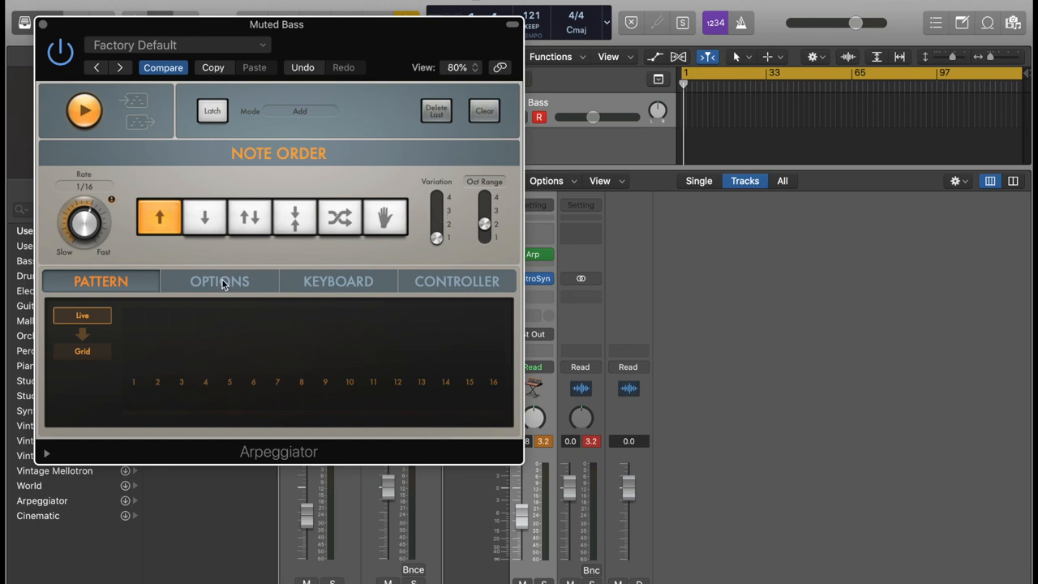
In Arpeggiator Options set note-length Random to 71% and velocity Crescendo to 22
{"action": "left_click", "coordinate": [219, 282]}
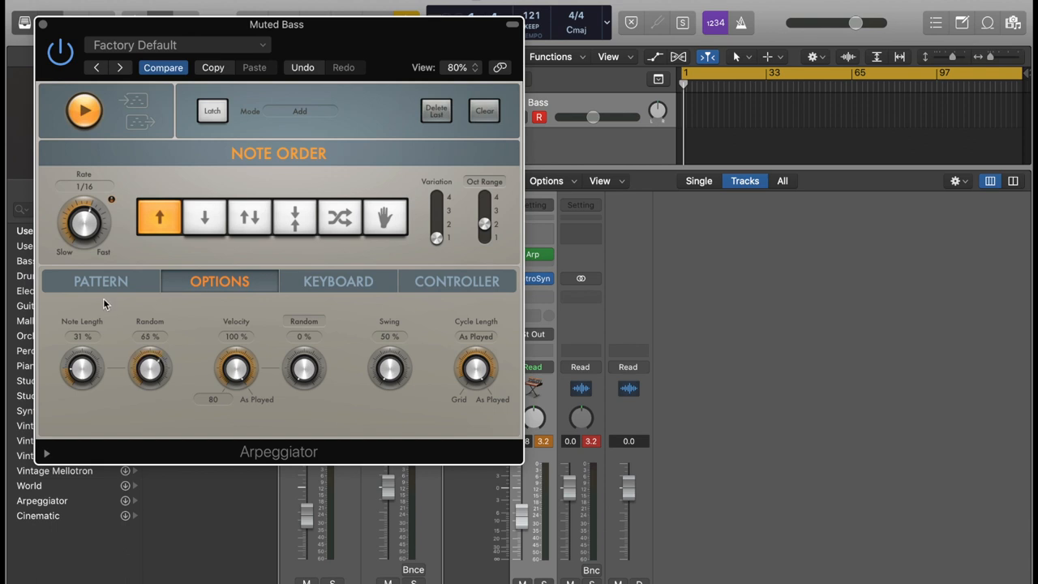
{"action": "left_click_drag", "start_coordinate": [149, 370], "coordinate": [149, 357]}
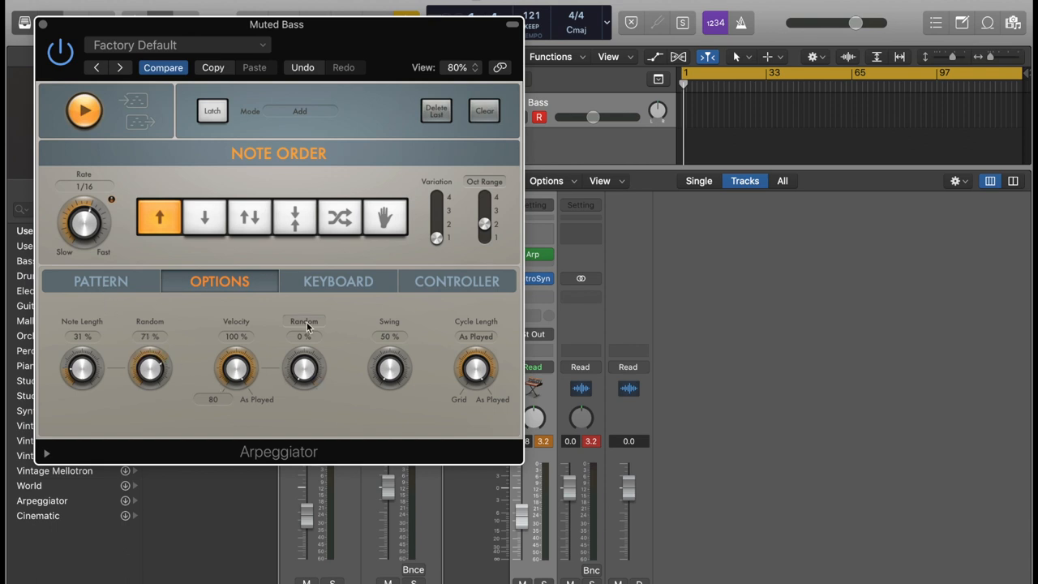
{"action": "left_click_drag", "start_coordinate": [304, 370], "coordinate": [304, 341]}
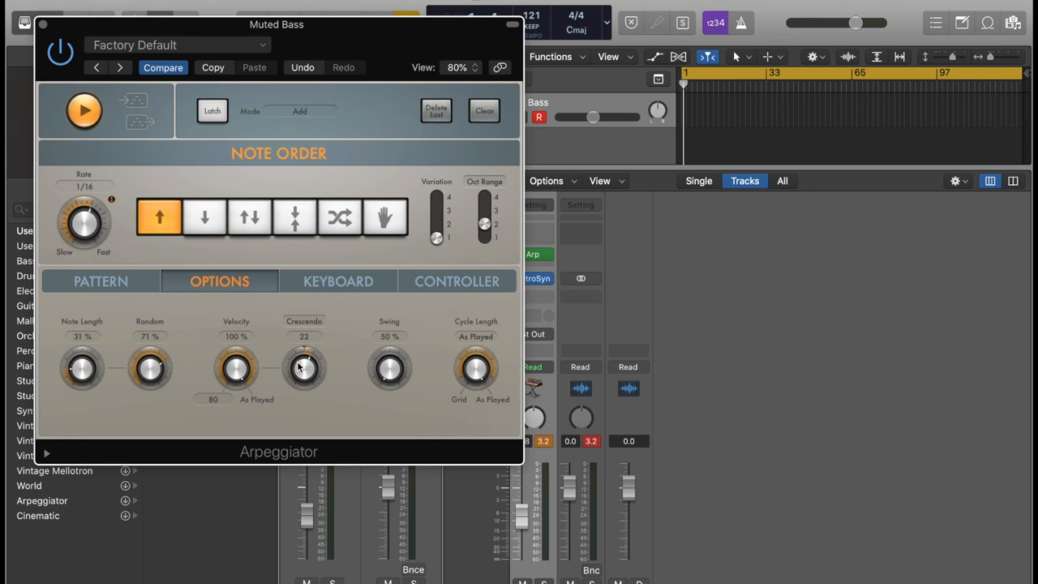
{"action": "left_click", "coordinate": [250, 217]}
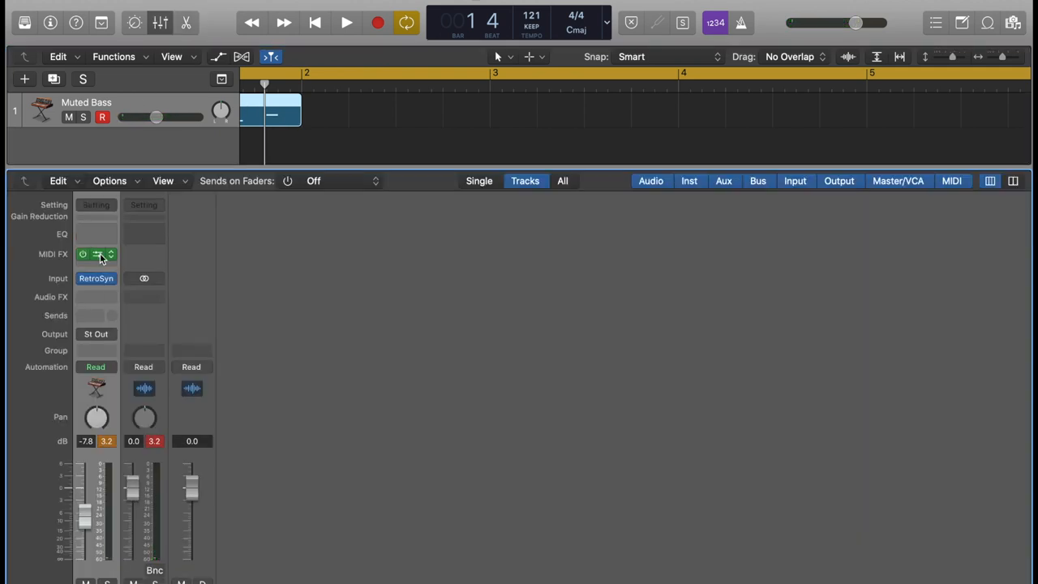
Stretch the Muted Bass region to bar 3 and adjust its notes in the Piano Roll
{"action": "left_click", "coordinate": [96, 254]}
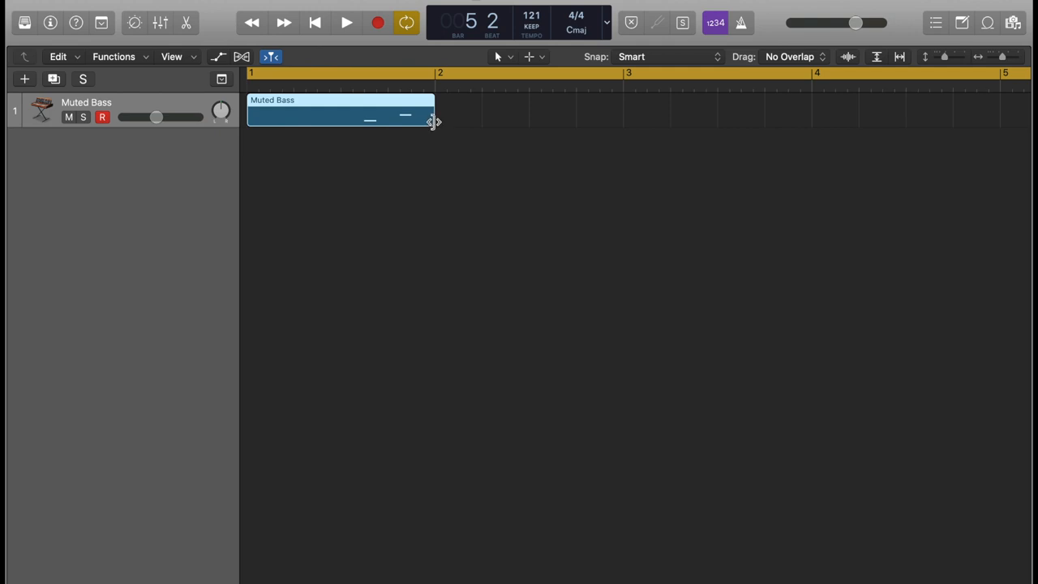
{"action": "left_click_drag", "start_coordinate": [432, 122], "coordinate": [622, 121]}
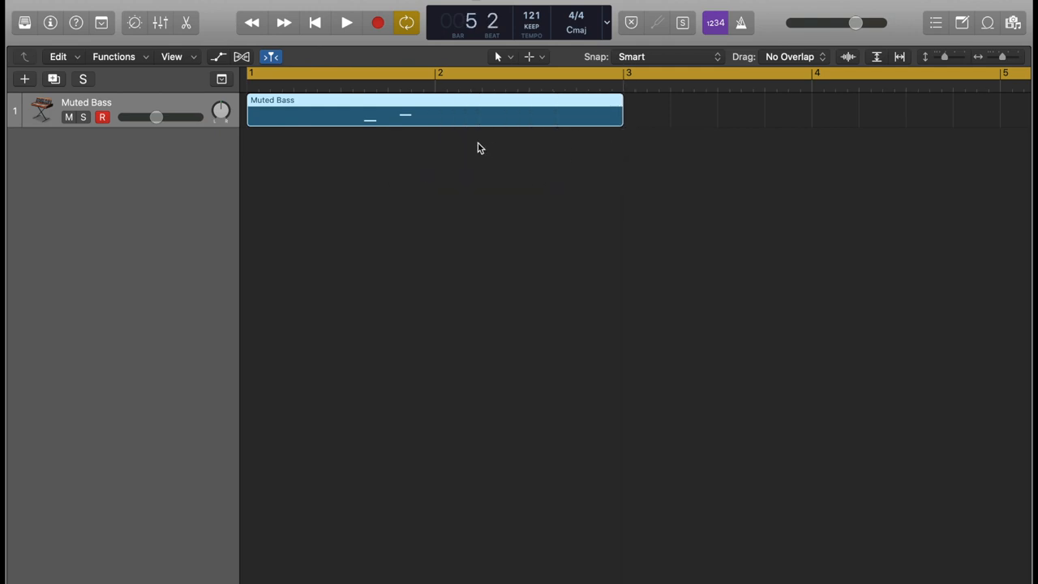
{"action": "double_click", "coordinate": [436, 112]}
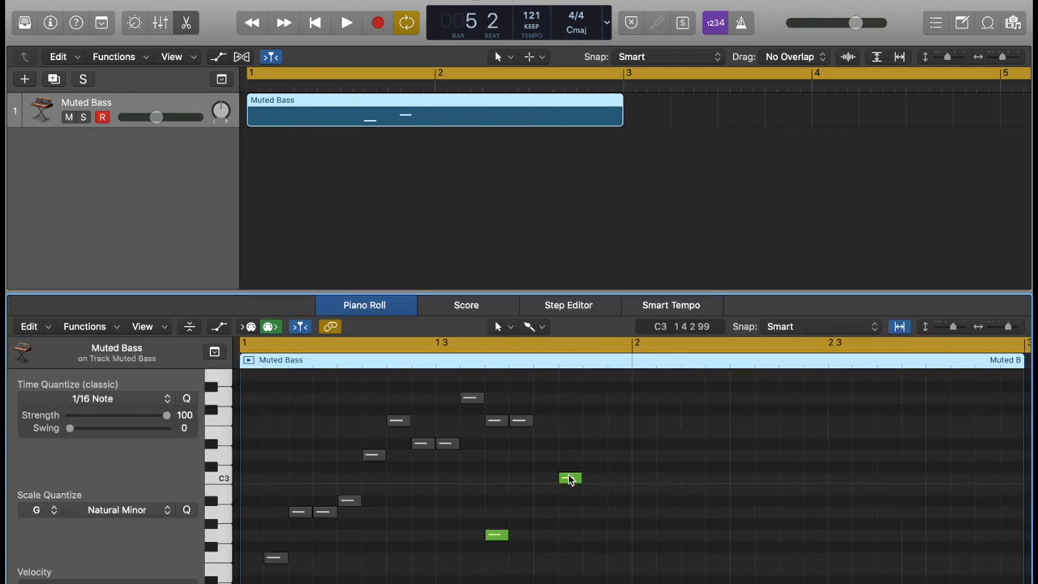
{"action": "left_click", "coordinate": [569, 477]}
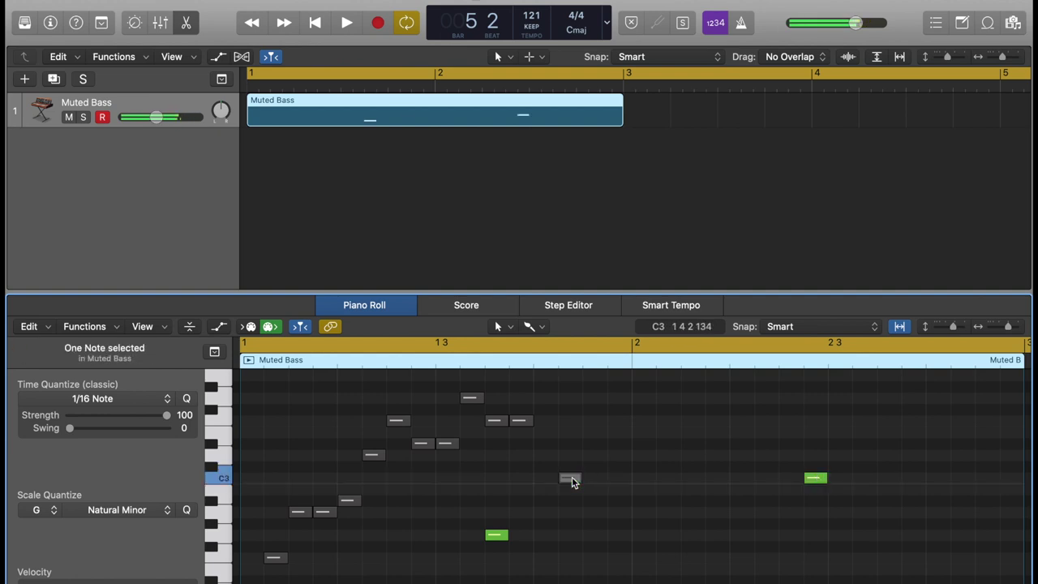
Lower the Muted Bass track volume and play back the groove to listen
{"action": "left_click", "coordinate": [342, 21]}
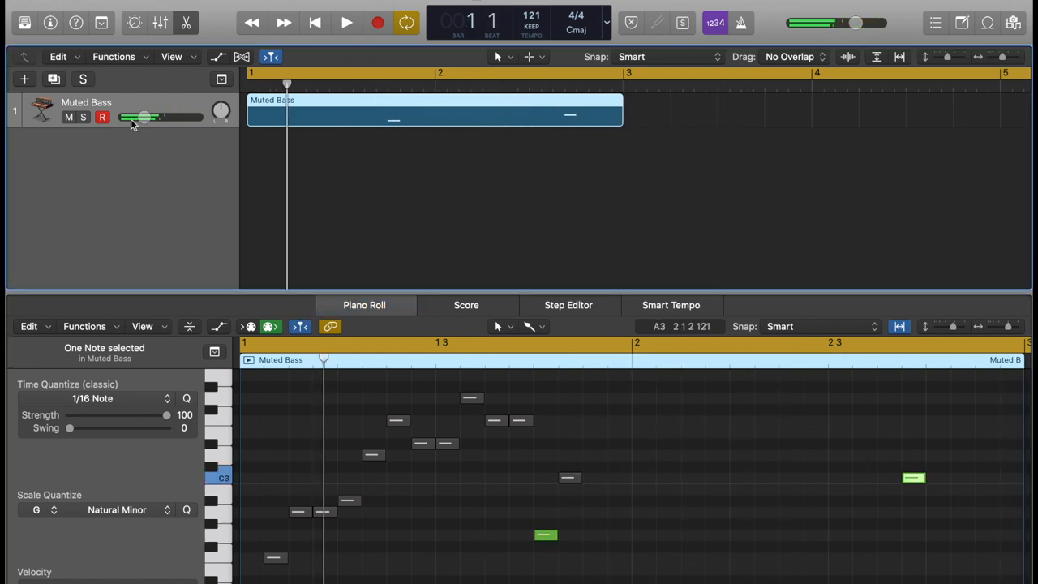
{"action": "left_click_drag", "start_coordinate": [158, 117], "coordinate": [145, 117]}
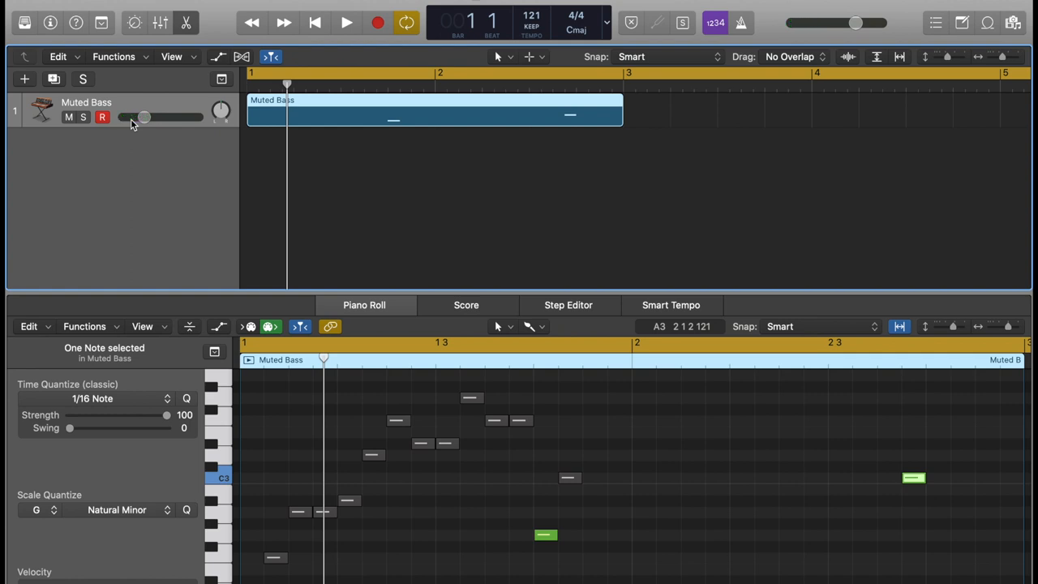
{"action": "left_click", "coordinate": [338, 22]}
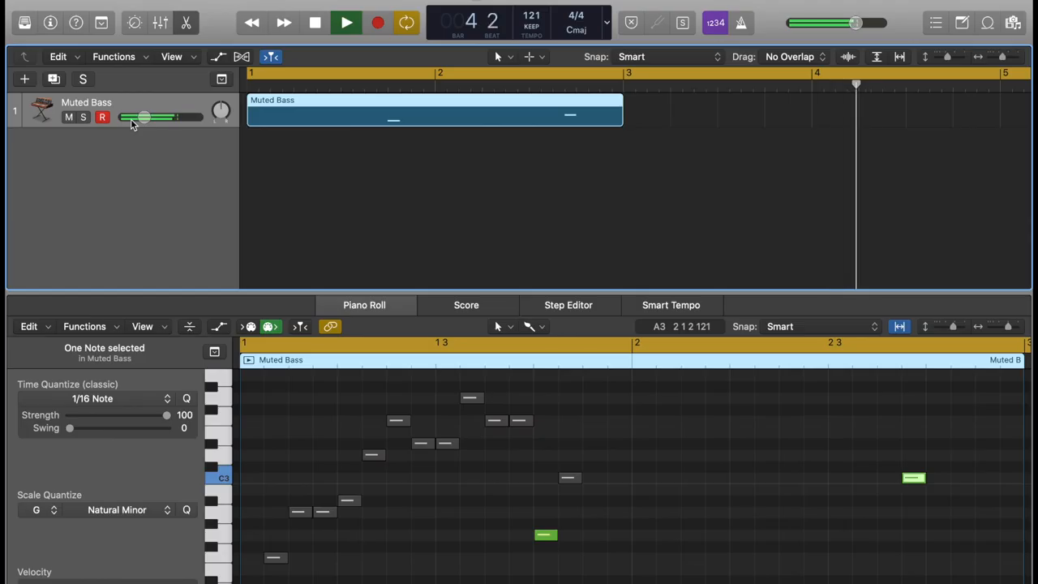
{"action": "left_click", "coordinate": [340, 18]}
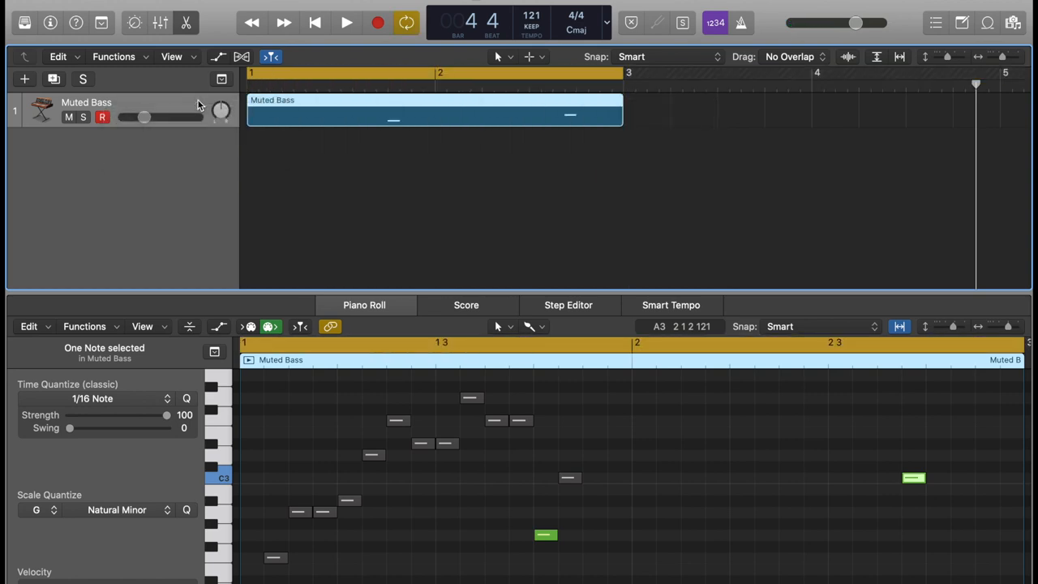
{"action": "mouse_move", "coordinate": [199, 106]}
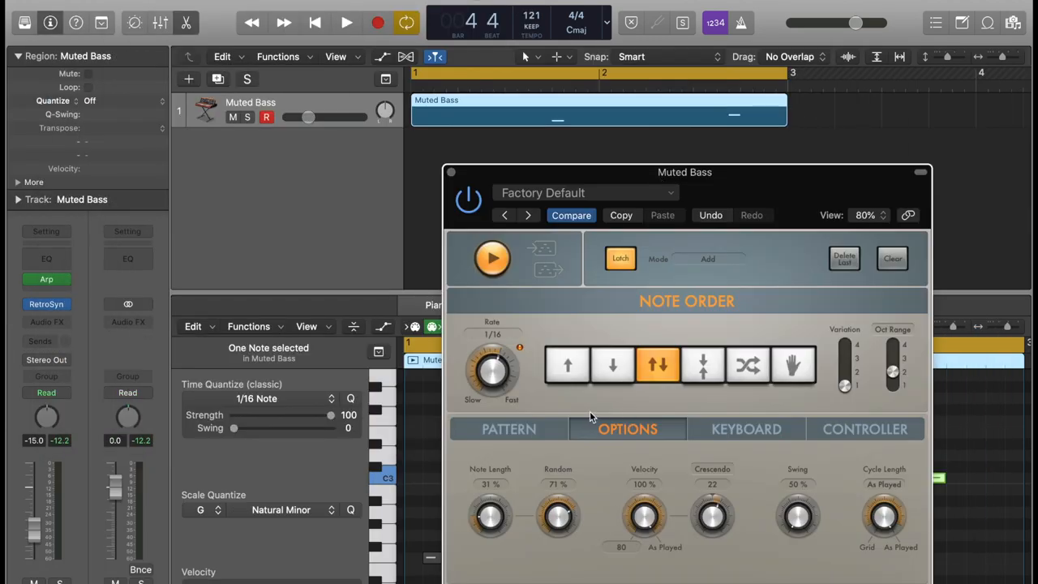
On the Pattern page set the arpeggio's note order to Random while auditioning playback
{"action": "left_click", "coordinate": [509, 429]}
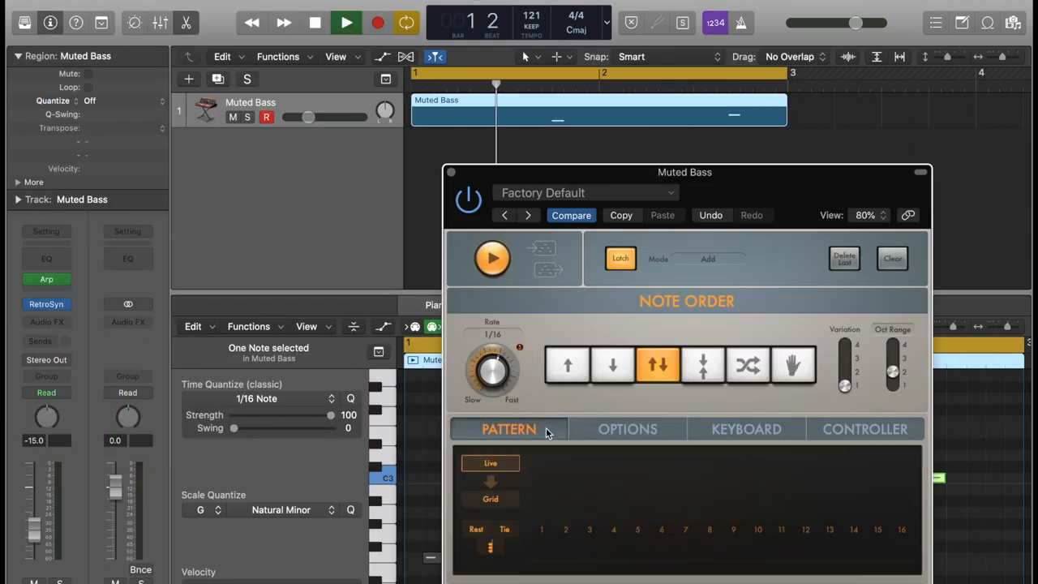
{"action": "left_click", "coordinate": [363, 22]}
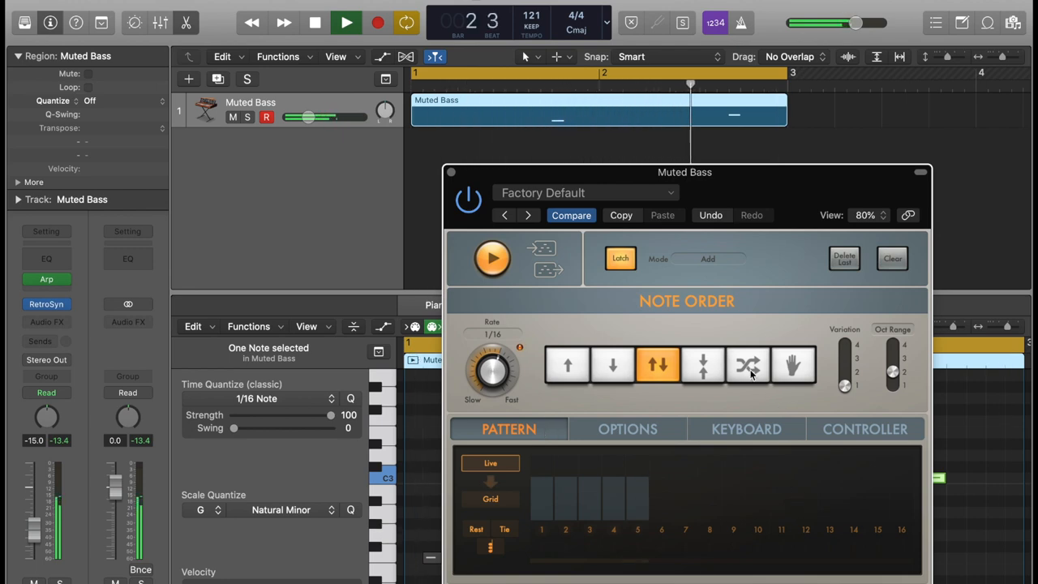
{"action": "left_click", "coordinate": [747, 366]}
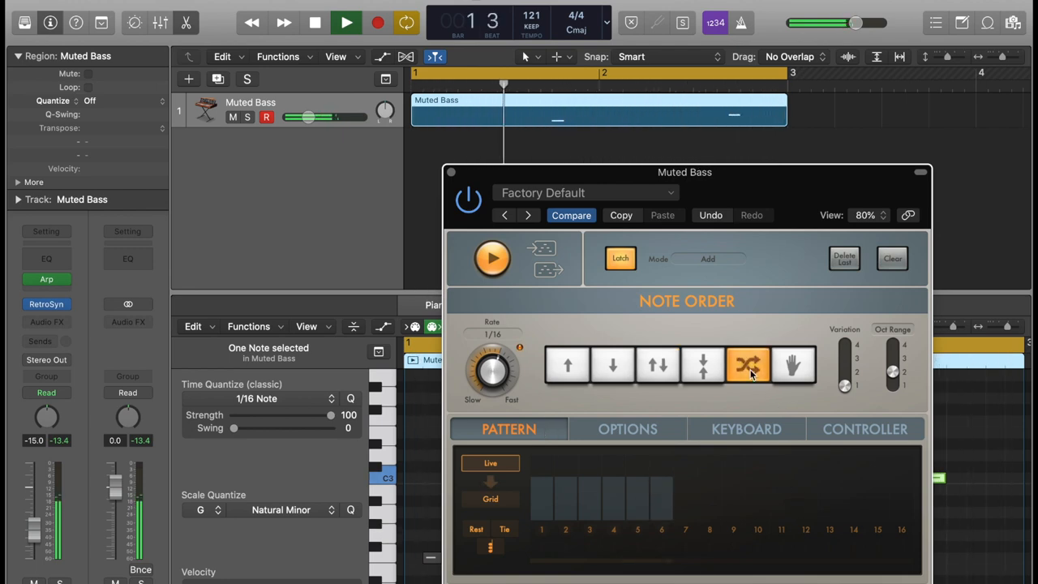
{"action": "left_click", "coordinate": [355, 22]}
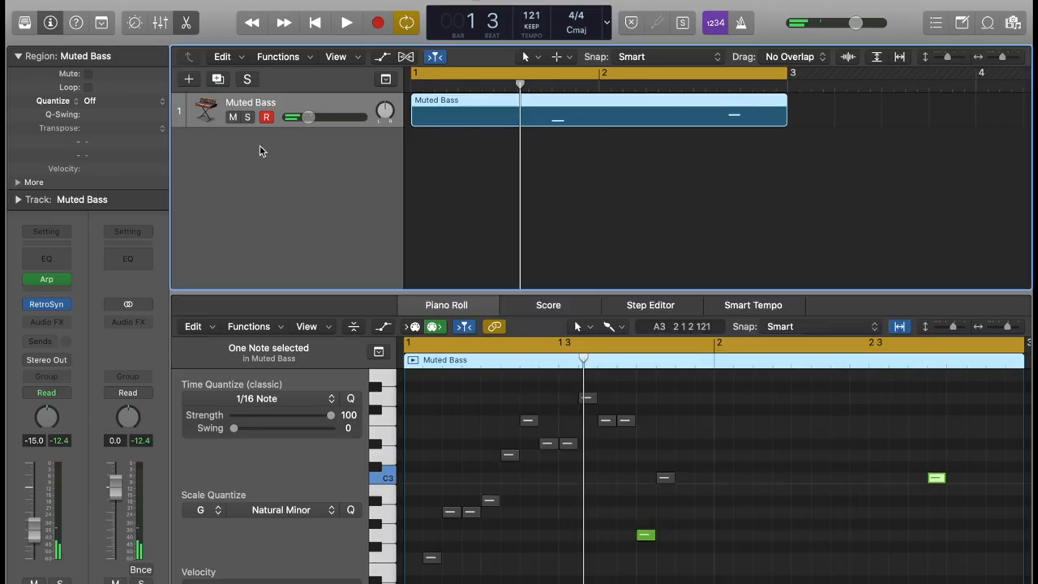
Create a mono EXS24 software instrument track loaded with the Claps percussion sample
{"action": "left_click", "coordinate": [189, 79]}
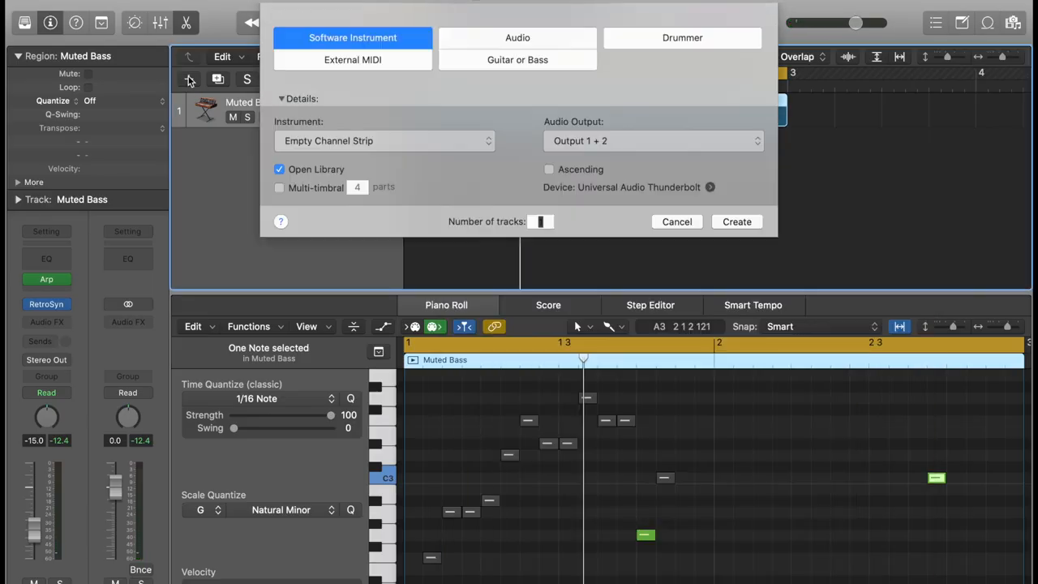
{"action": "left_click", "coordinate": [384, 140]}
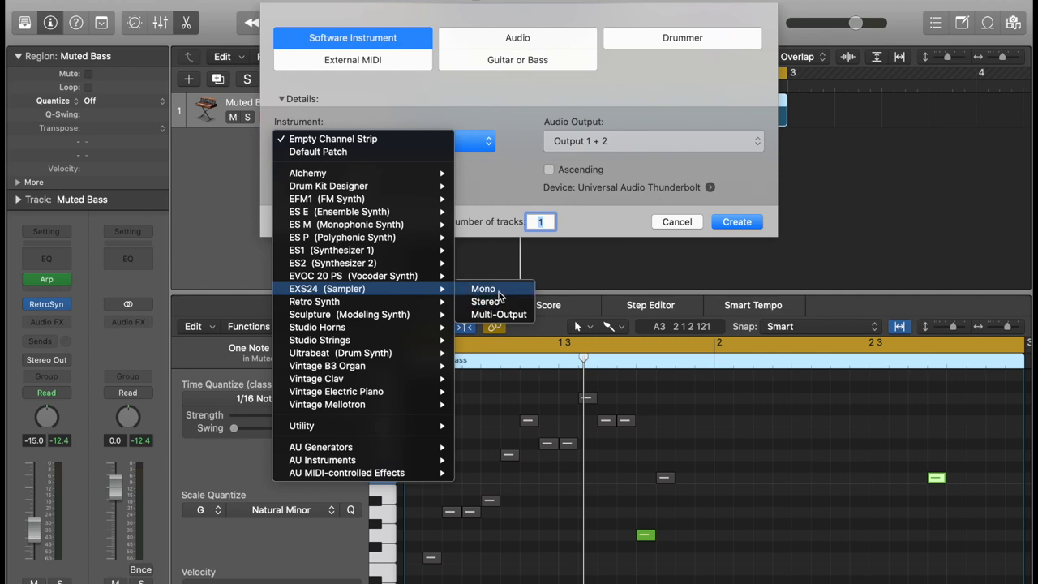
{"action": "left_click", "coordinate": [483, 288]}
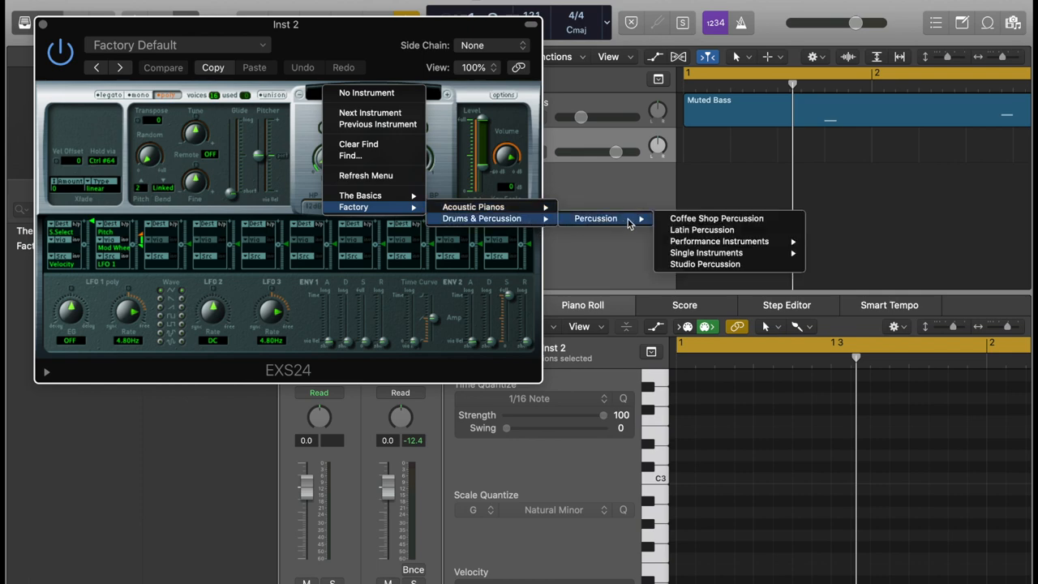
{"action": "mouse_move", "coordinate": [723, 230]}
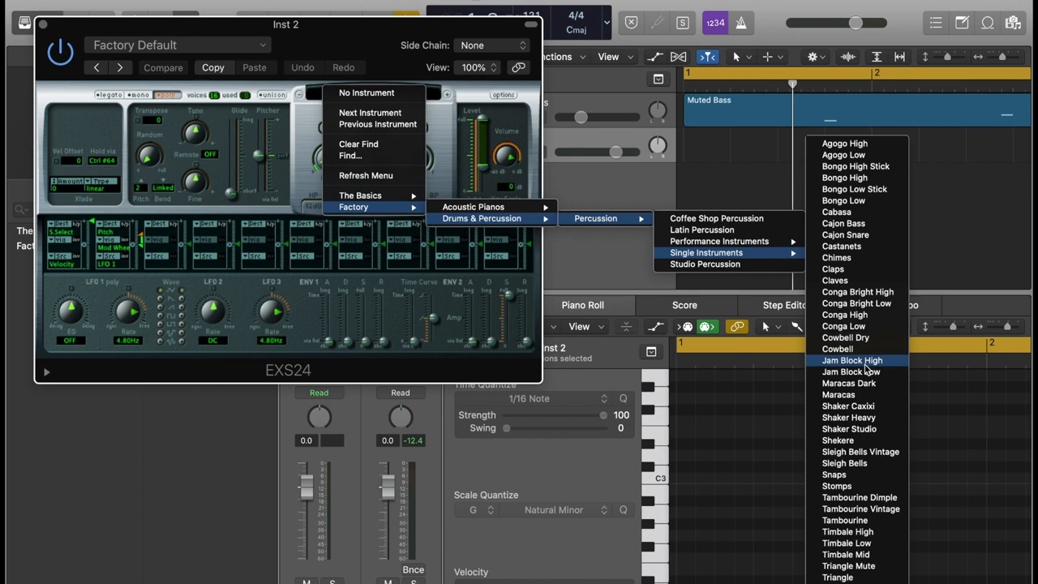
{"action": "mouse_move", "coordinate": [847, 280]}
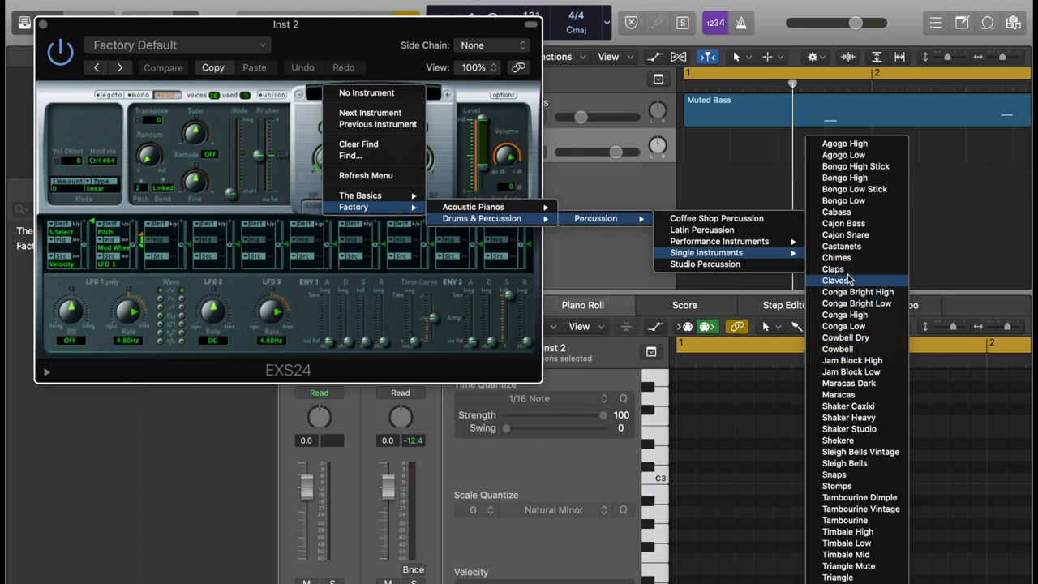
{"action": "mouse_move", "coordinate": [834, 269]}
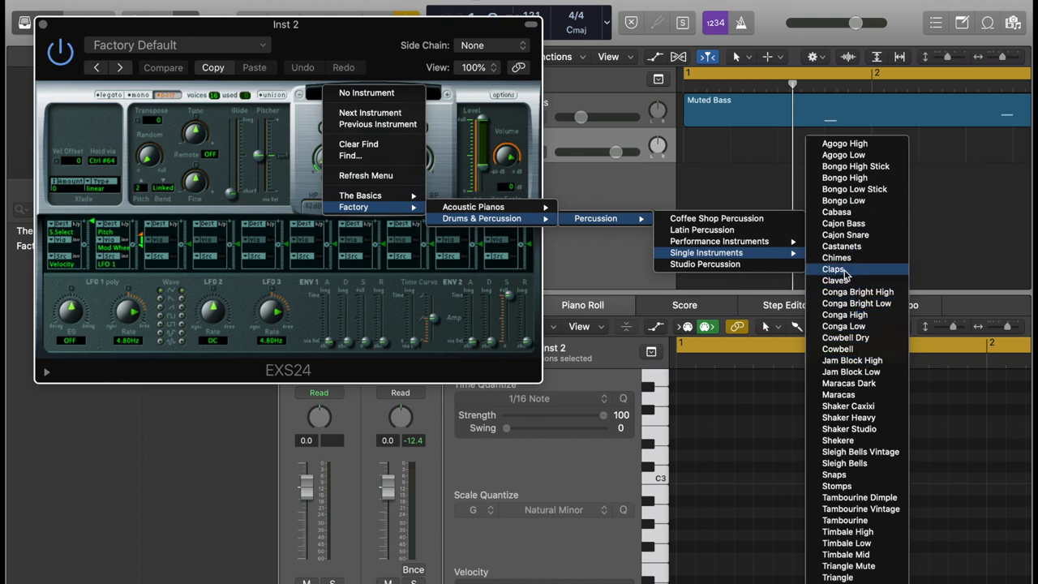
{"action": "left_click", "coordinate": [833, 268]}
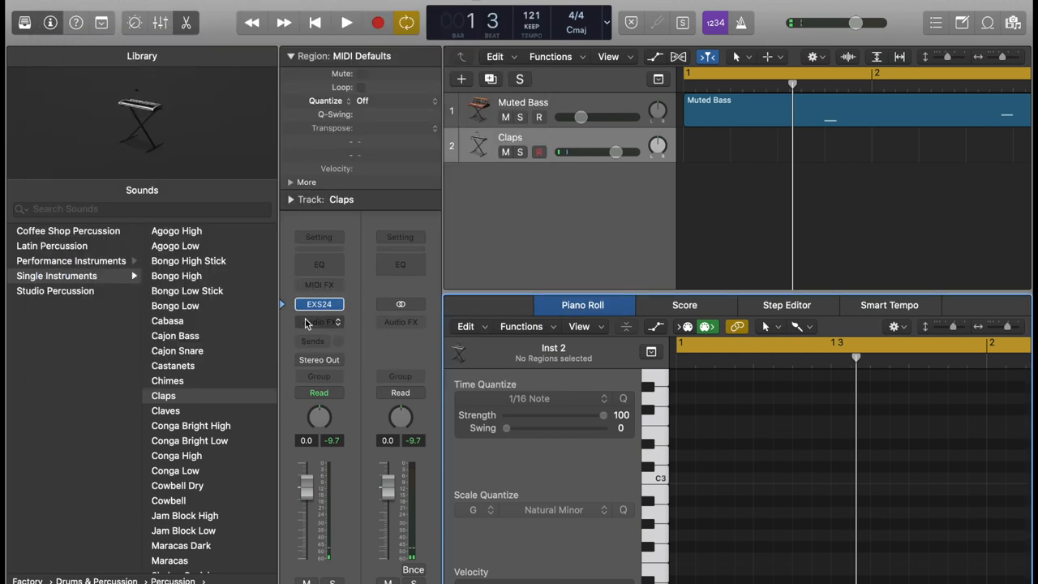
Insert an Arpeggiator on Claps with Note Length 36% and Random 35%
{"action": "left_click", "coordinate": [319, 304]}
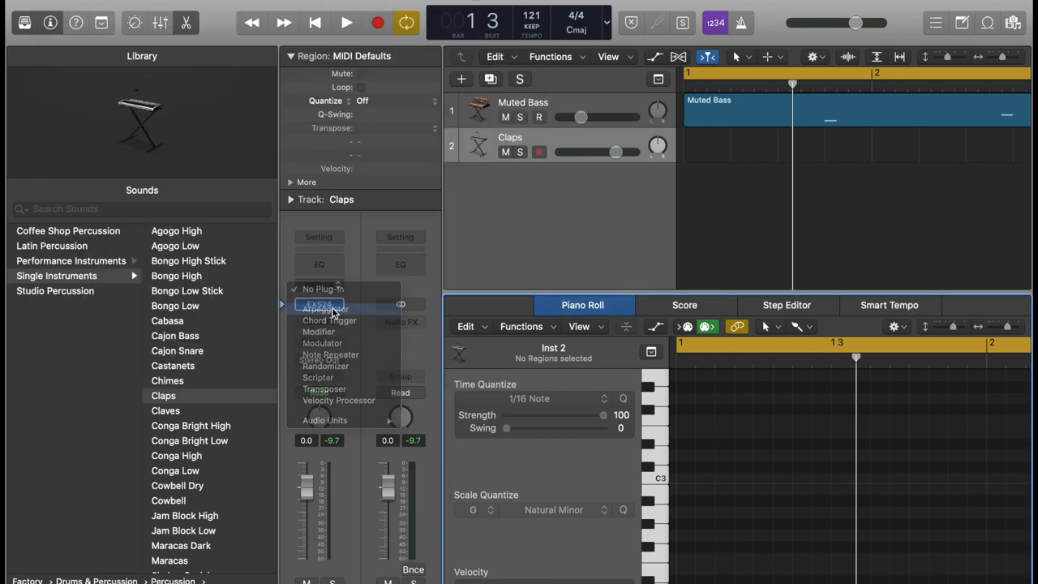
{"action": "left_click", "coordinate": [320, 307]}
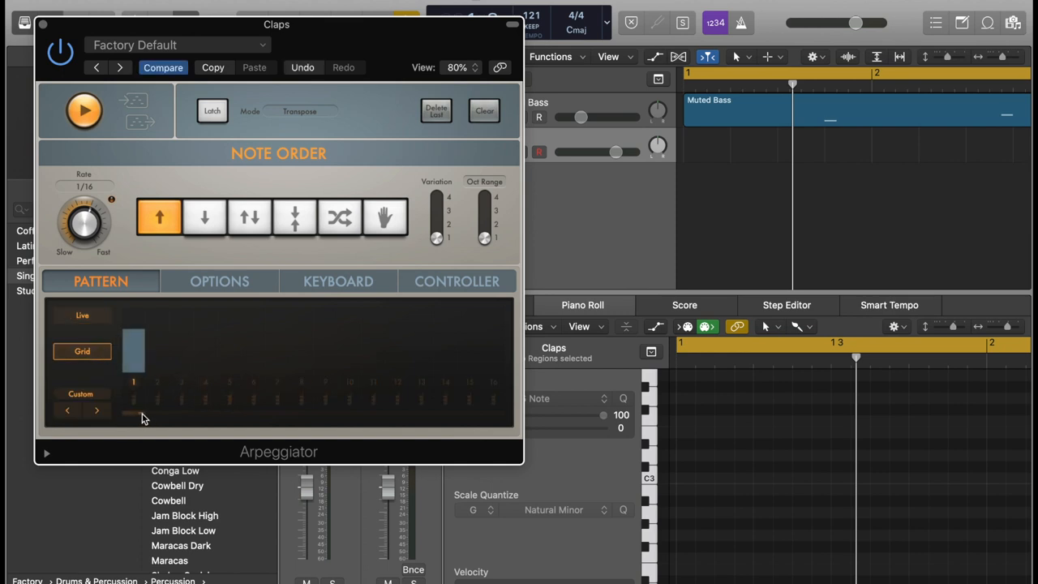
{"action": "mouse_move", "coordinate": [236, 420]}
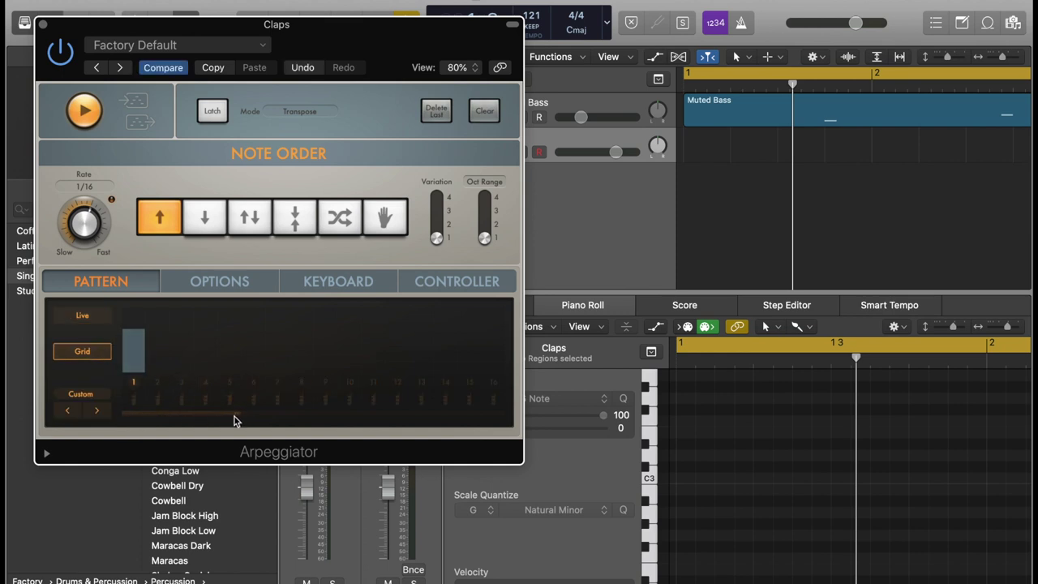
{"action": "left_click", "coordinate": [219, 281]}
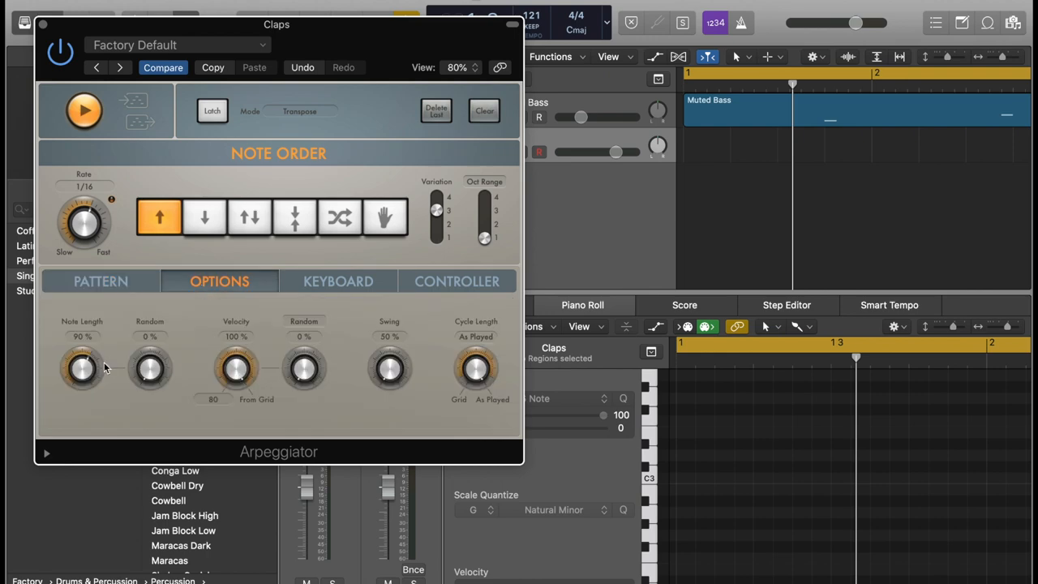
{"action": "left_click_drag", "start_coordinate": [81, 370], "coordinate": [91, 406]}
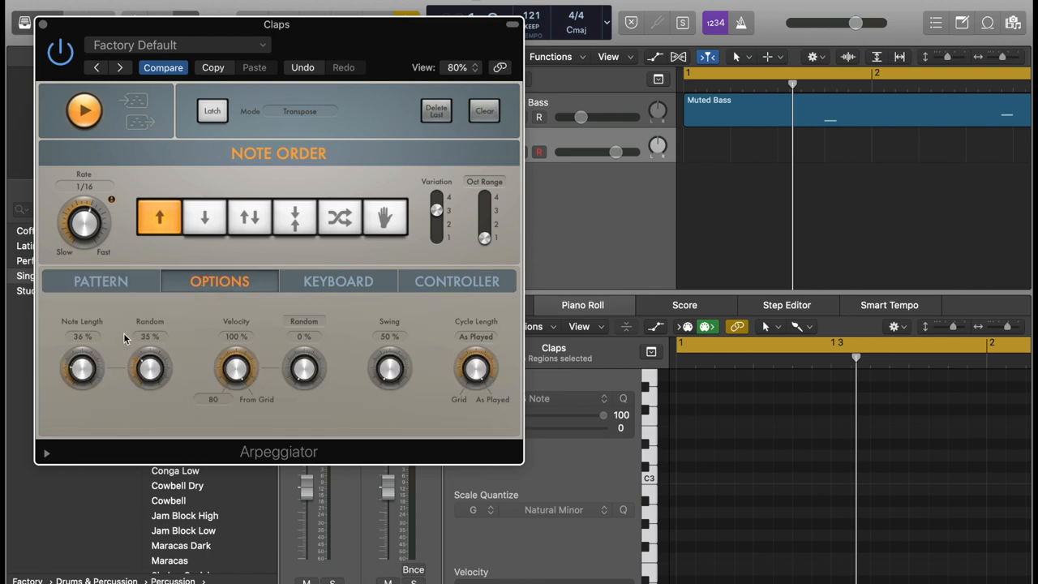
{"action": "mouse_move", "coordinate": [309, 374]}
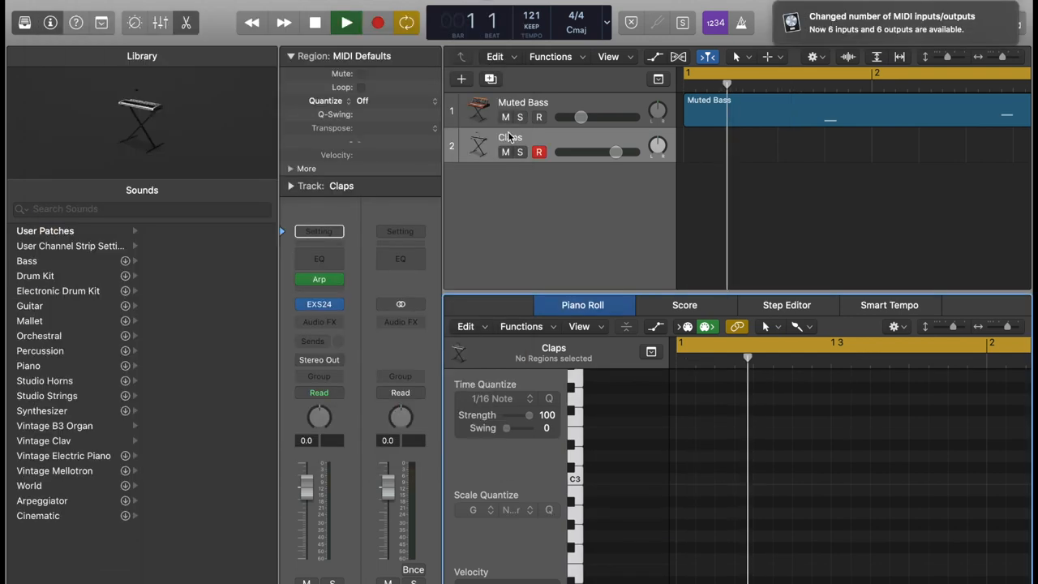
Play the groove and set the clap arpeggio's velocity Random to 37%
{"action": "left_click", "coordinate": [366, 22]}
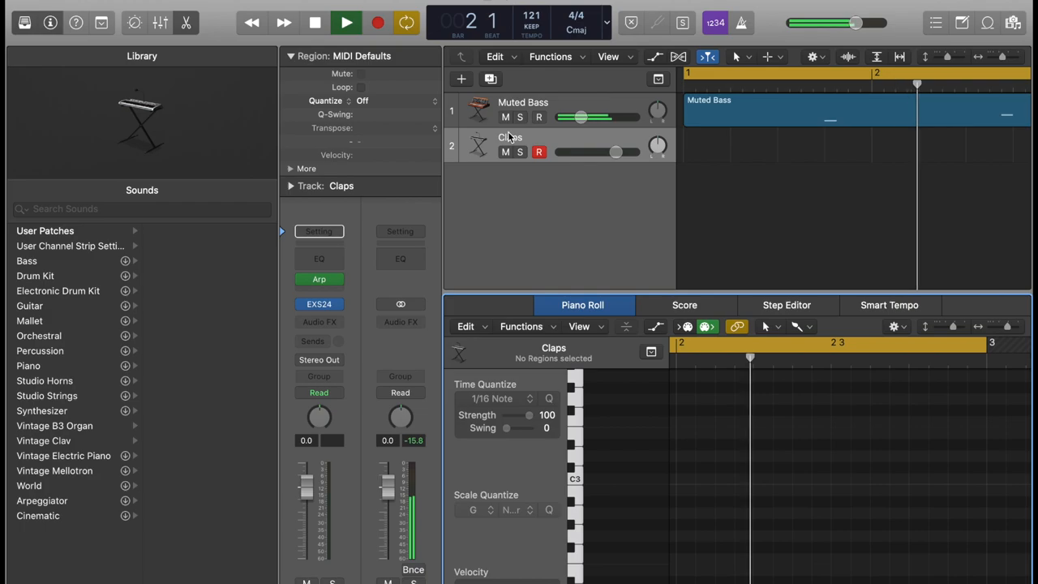
{"action": "left_click", "coordinate": [319, 280]}
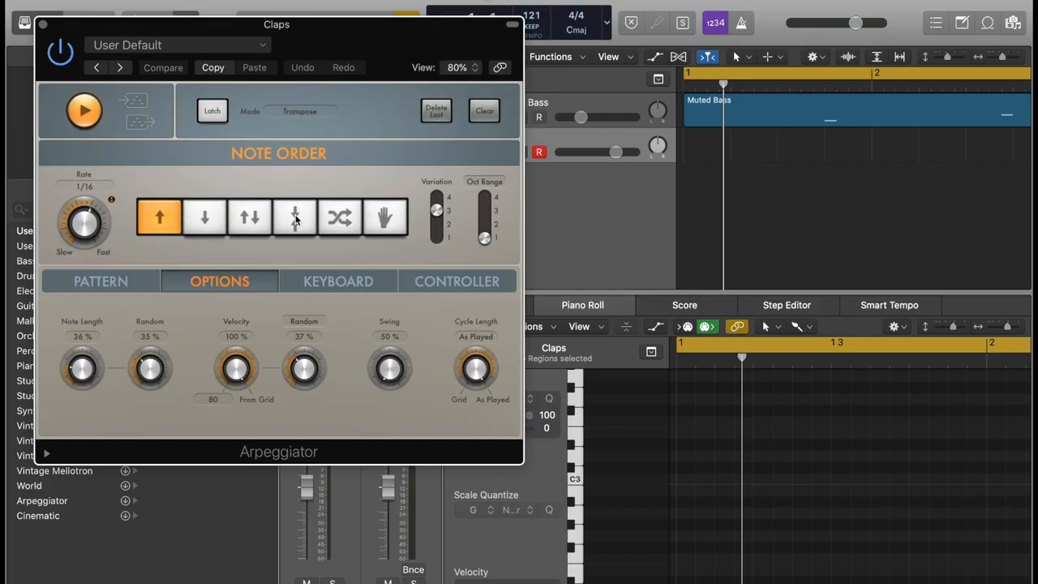
Edit the clap arpeggio's grid steps and pencil a MIDI region on the Claps track
{"action": "left_click", "coordinate": [101, 282]}
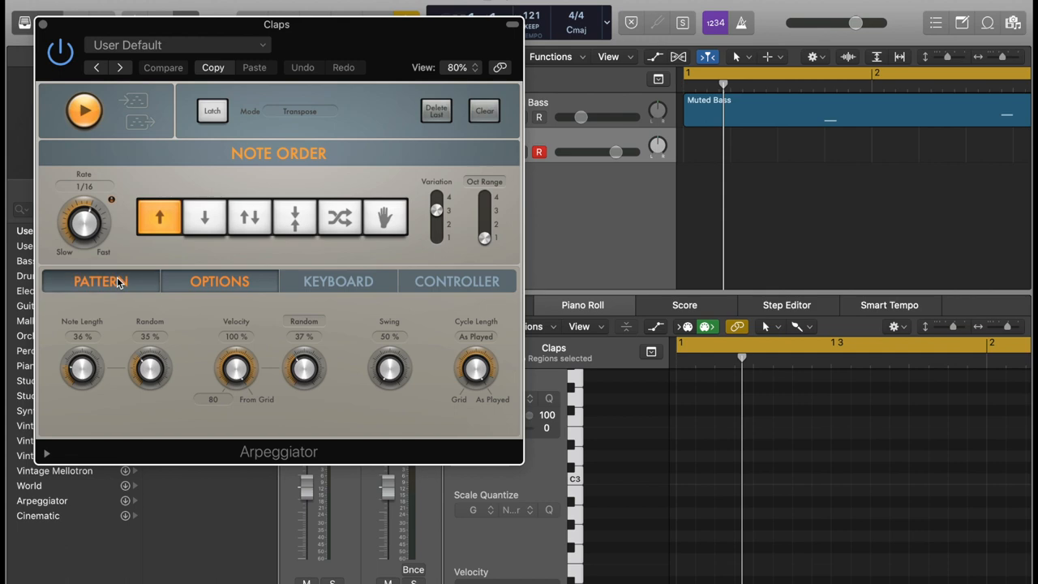
{"action": "left_click", "coordinate": [101, 281]}
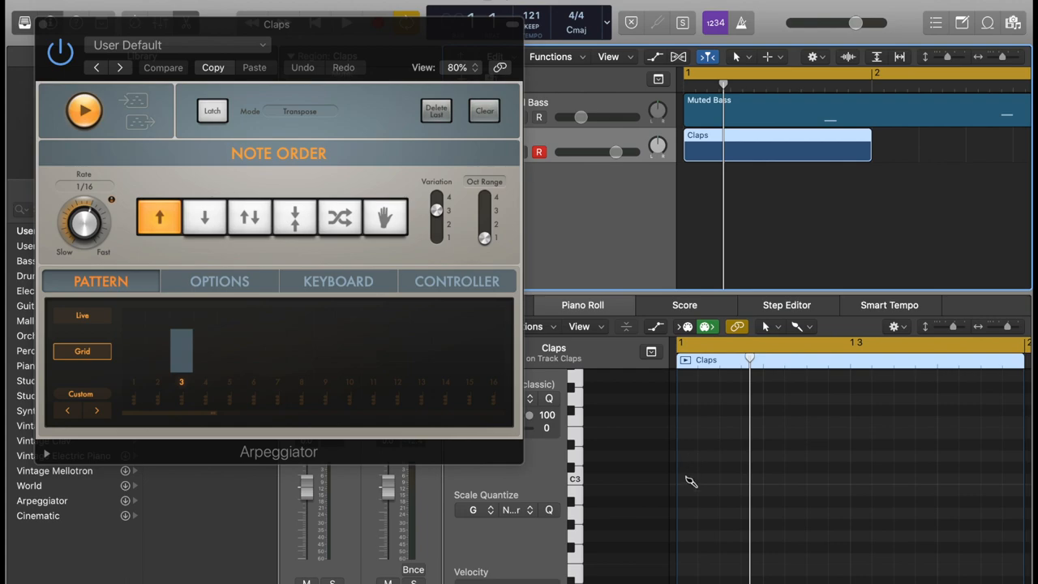
{"action": "left_click", "coordinate": [340, 217]}
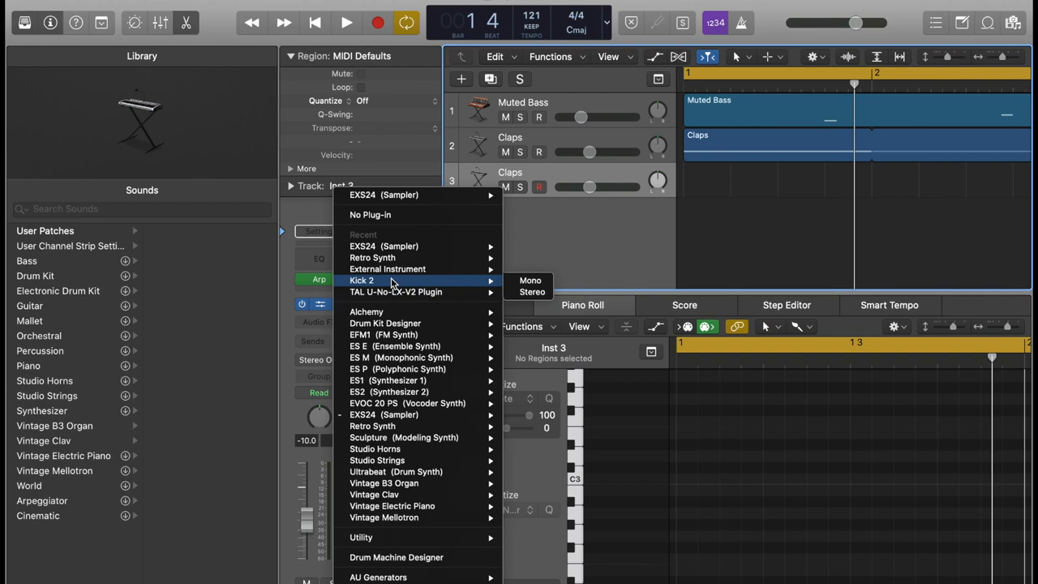
{"action": "mouse_move", "coordinate": [530, 291]}
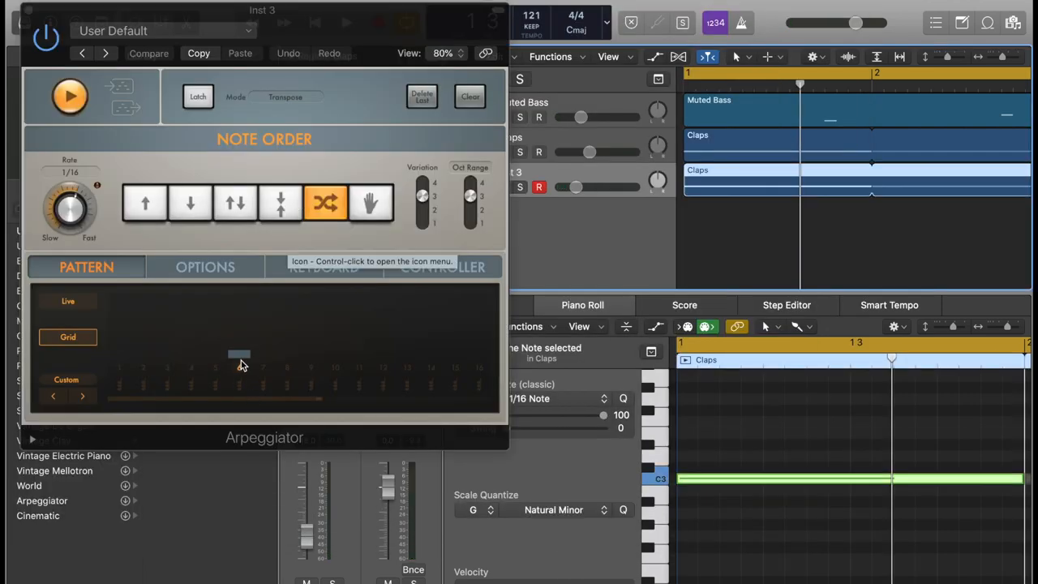
Change a step in the third clap track's arpeggio pattern
{"action": "left_click", "coordinate": [383, 341]}
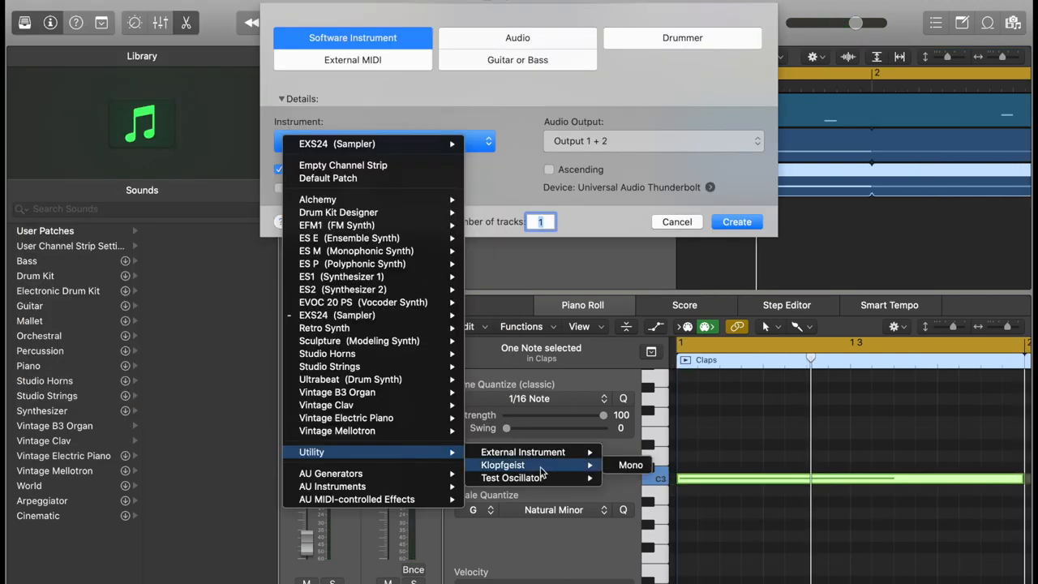
Choose Klopfgeist, set its Arpeggiator to Add mode with Note Length 54%, Random 48%, Crescendo 29
{"action": "left_click", "coordinate": [524, 452]}
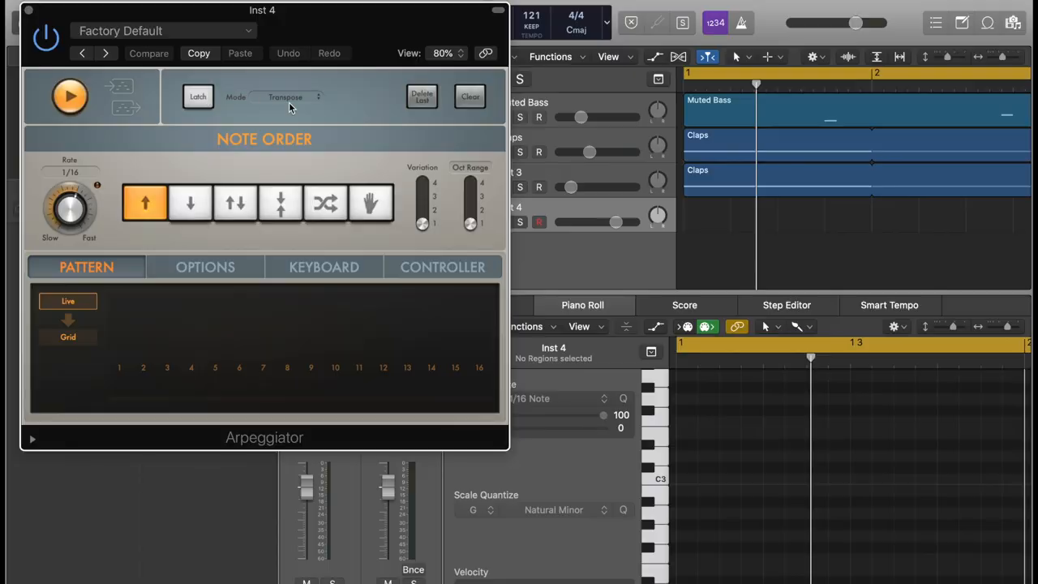
{"action": "left_click", "coordinate": [290, 96]}
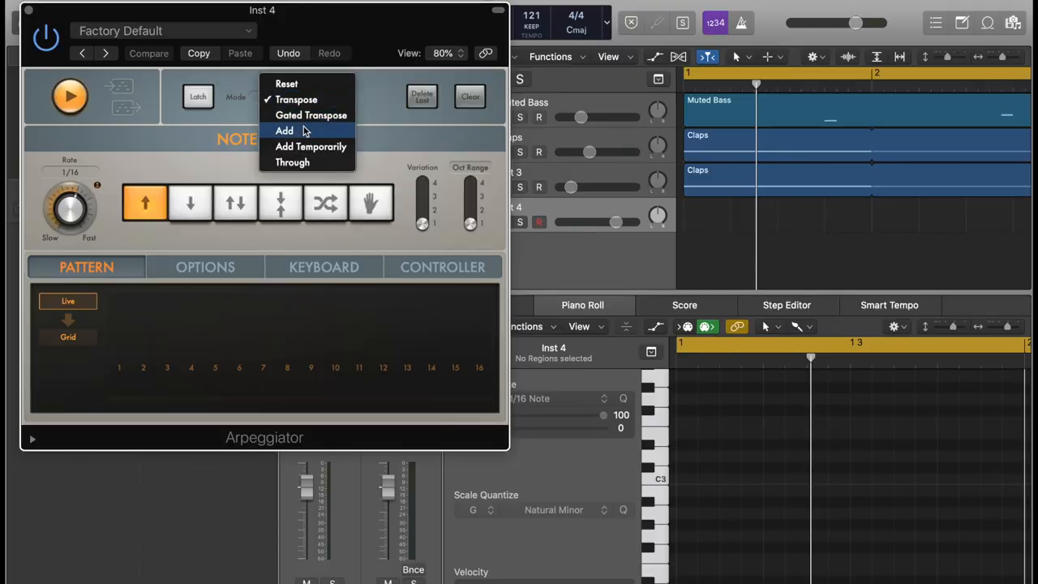
{"action": "left_click", "coordinate": [284, 130]}
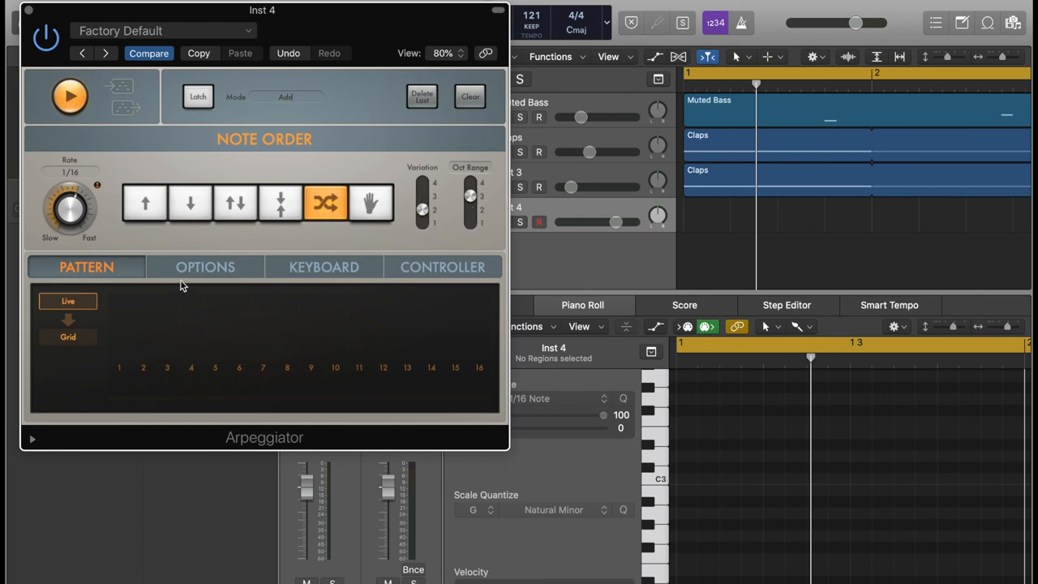
{"action": "left_click", "coordinate": [205, 266]}
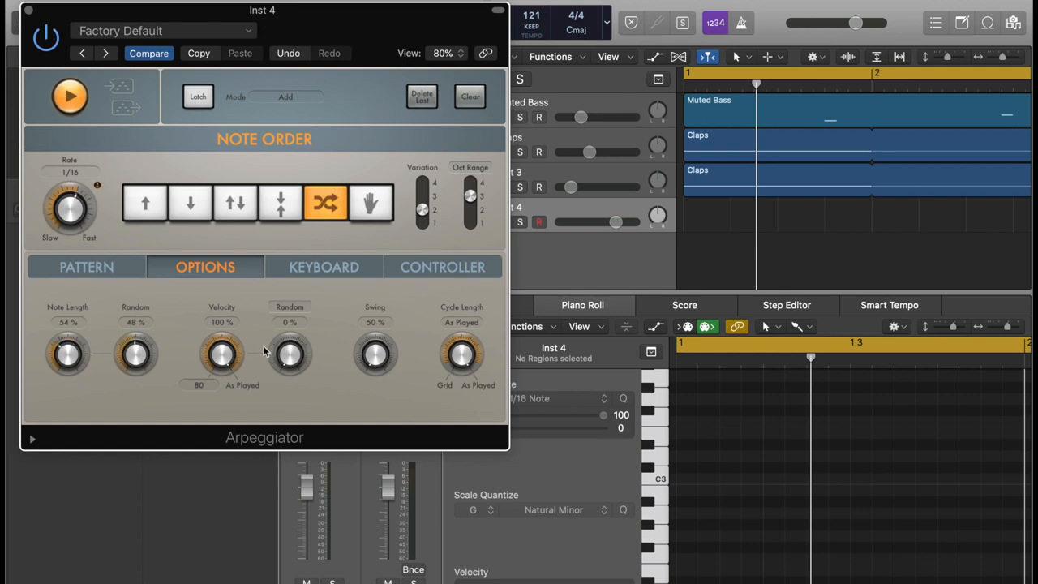
{"action": "mouse_move", "coordinate": [297, 367]}
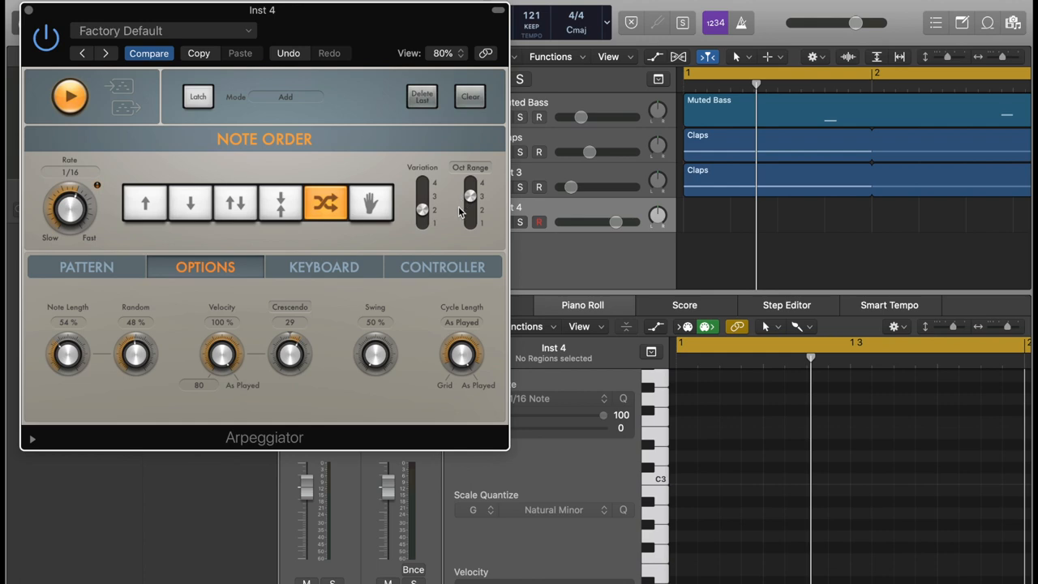
{"action": "left_click", "coordinate": [86, 267]}
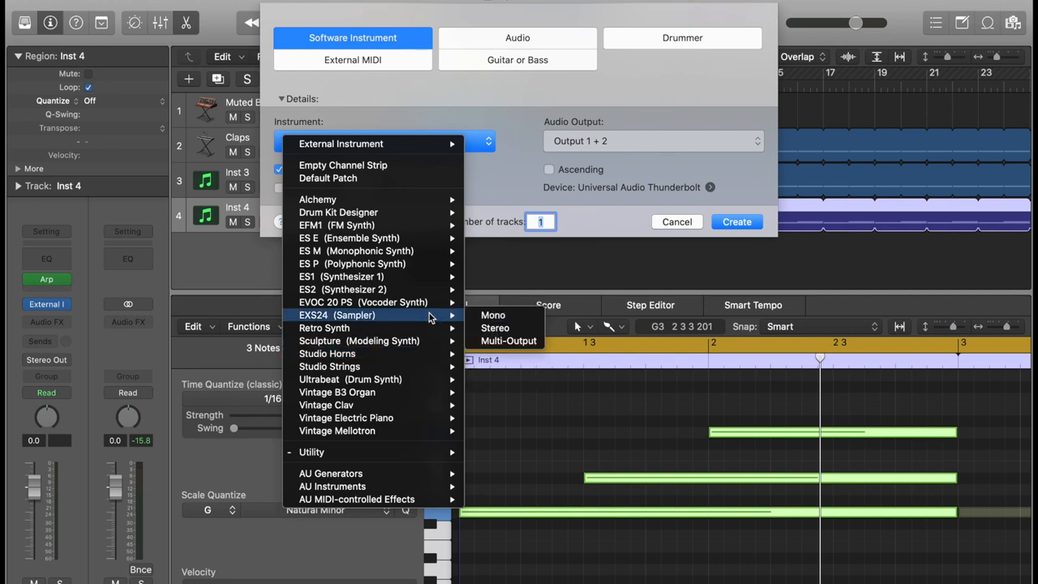
{"action": "mouse_move", "coordinate": [493, 315]}
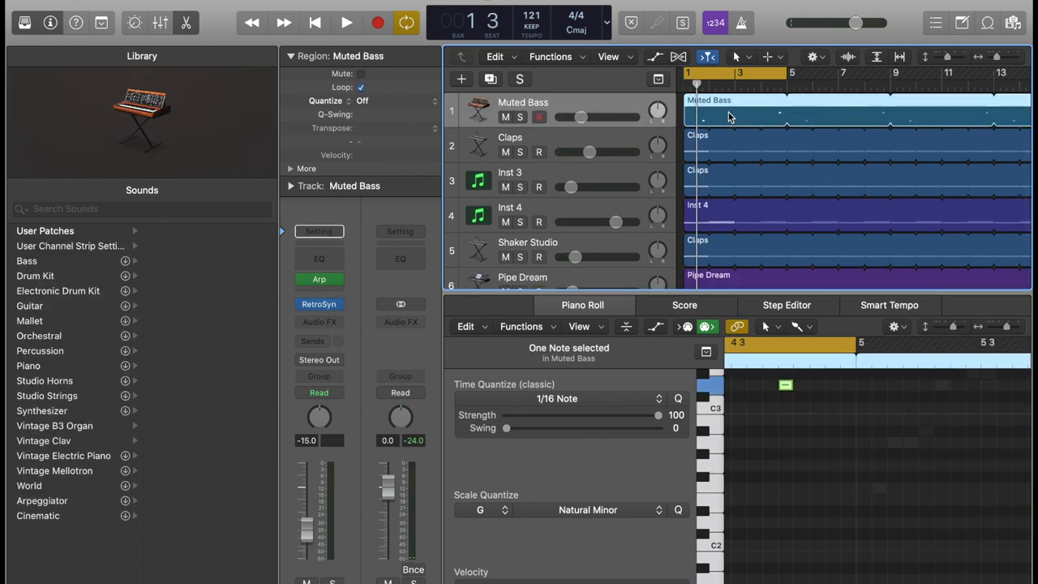
Start playback of the six-track groove with the Muted Bass region looping across the timeline
{"action": "left_click", "coordinate": [339, 22]}
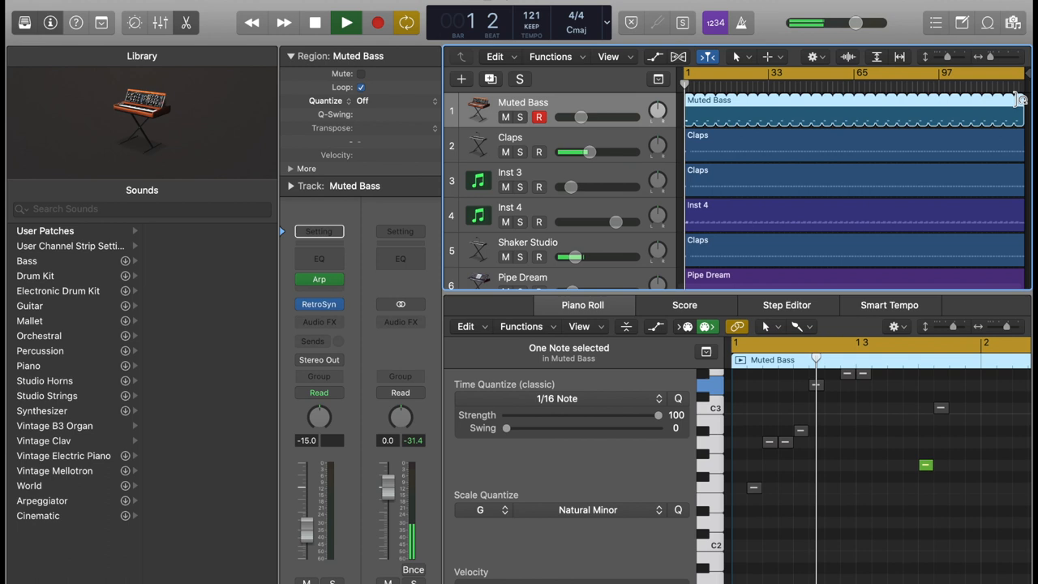
{"action": "left_click", "coordinate": [339, 21]}
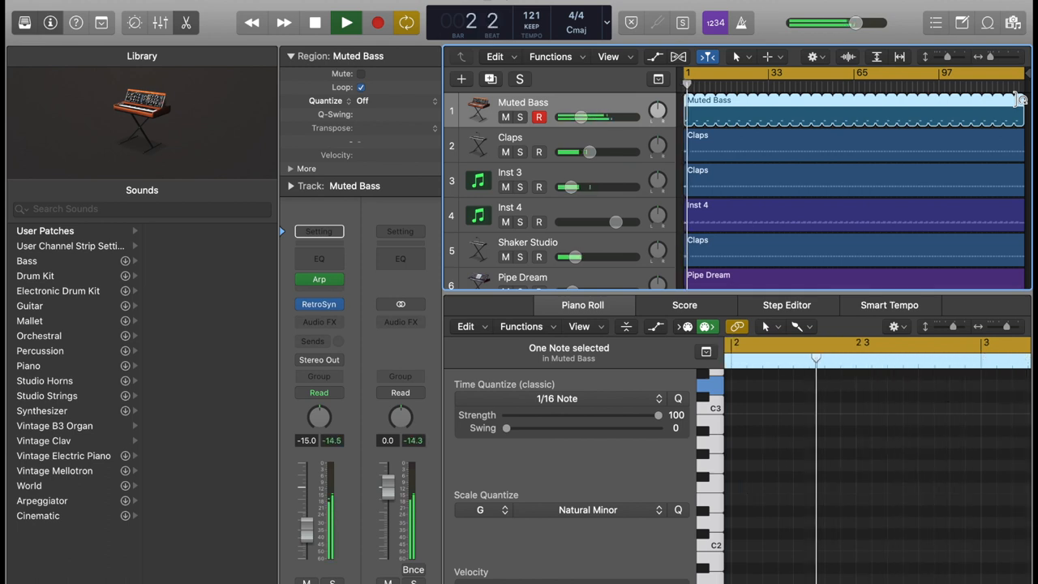
{"action": "left_click", "coordinate": [339, 20]}
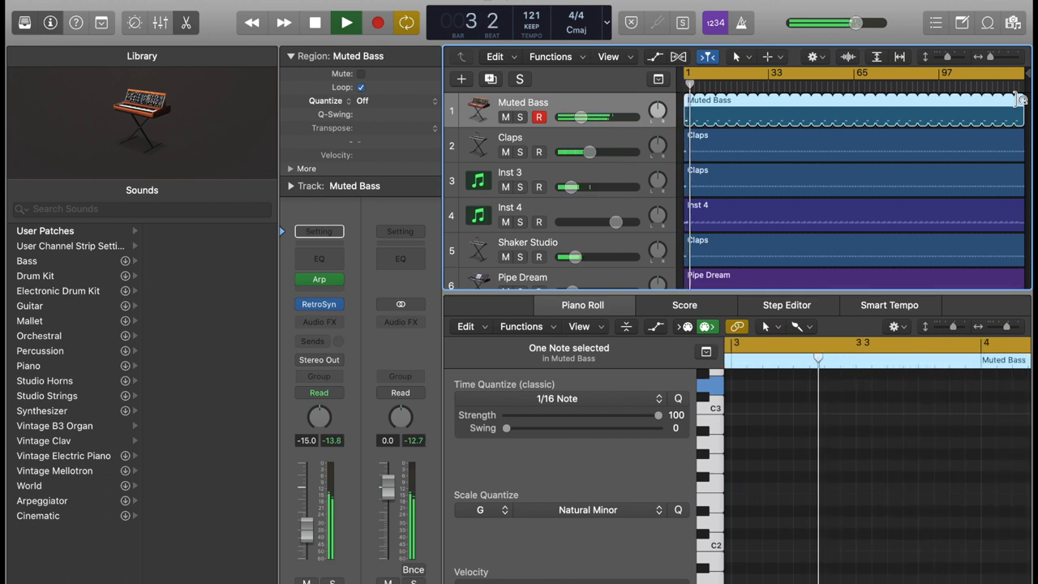